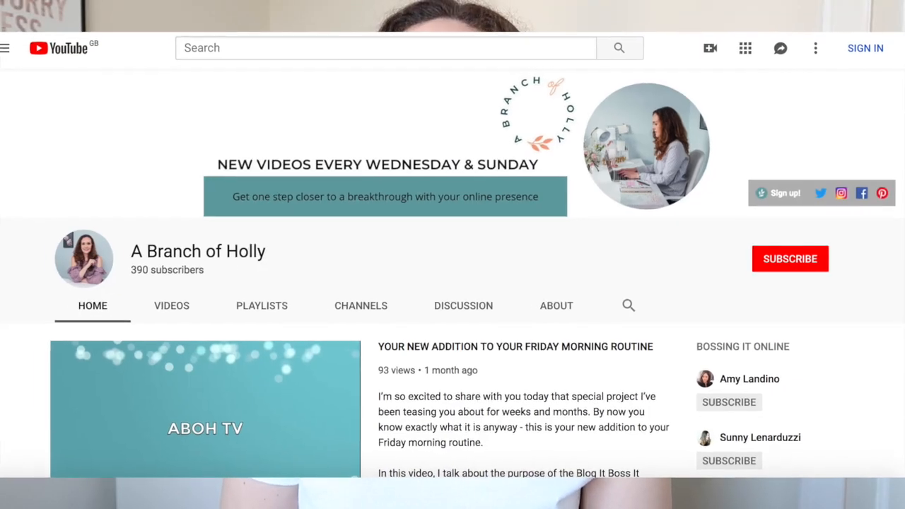
# Open the A Branch of Holly site and view its Connected Accounts under Settings.
pyautogui.scroll(-3)
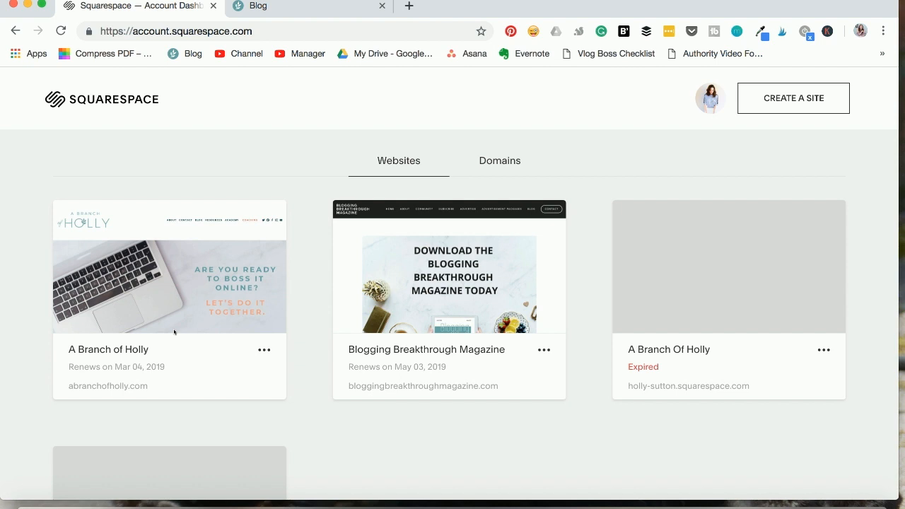
pyautogui.click(169, 284)
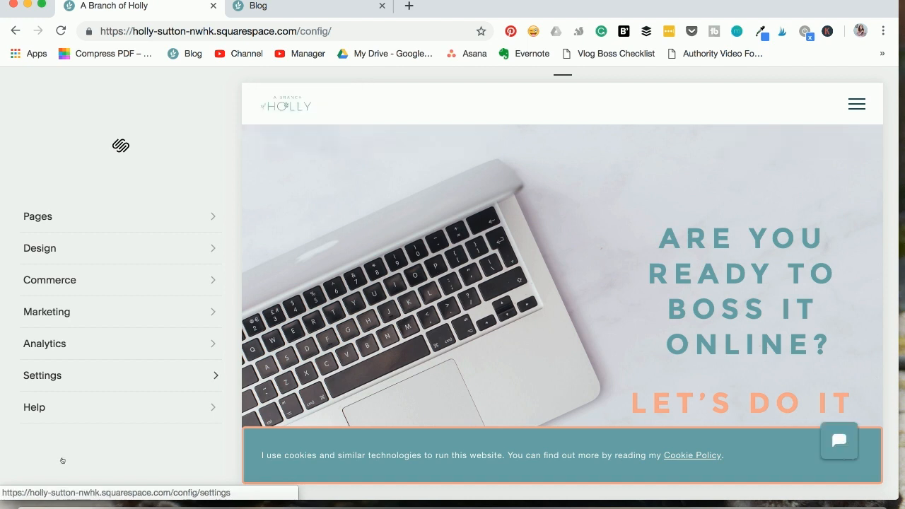
pyautogui.click(42, 375)
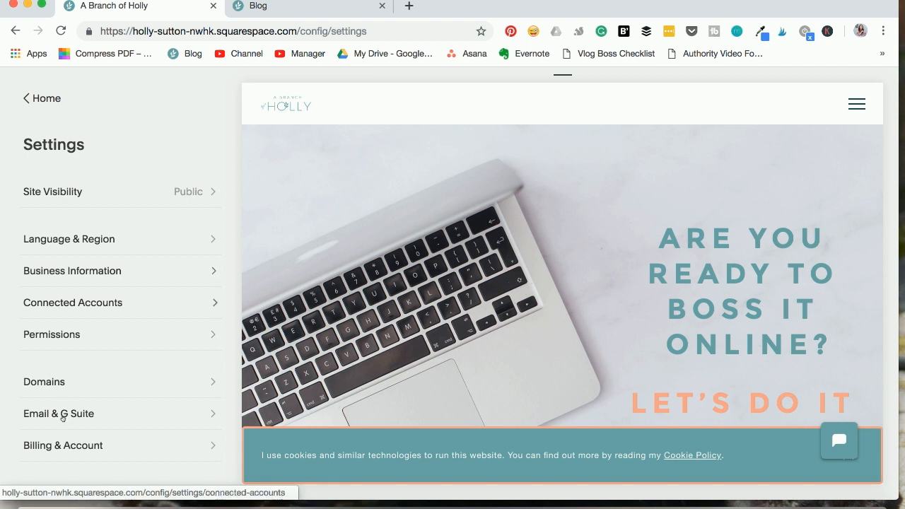
pyautogui.moveTo(72, 303)
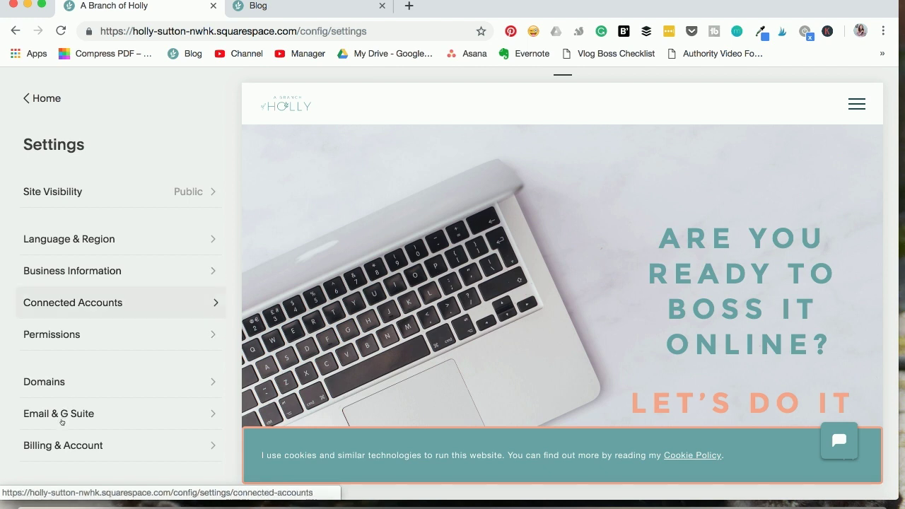
pyautogui.click(73, 302)
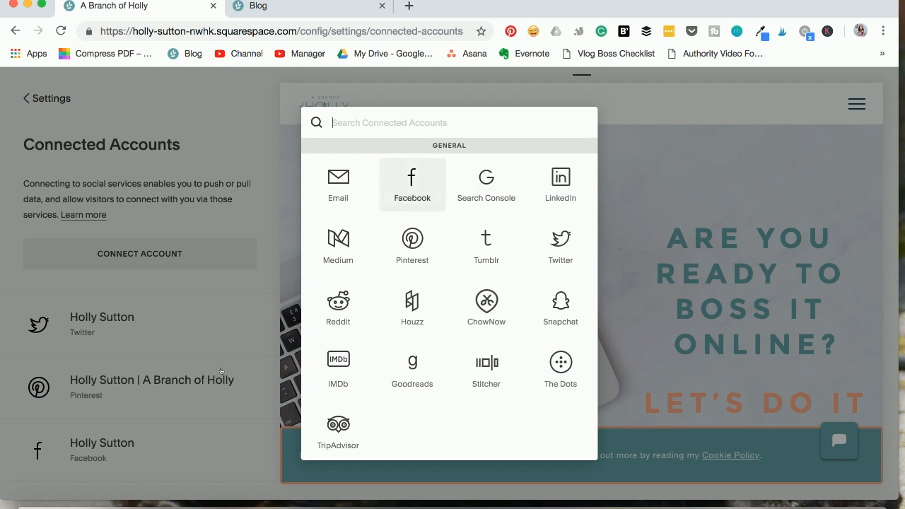
pyautogui.moveTo(412, 246)
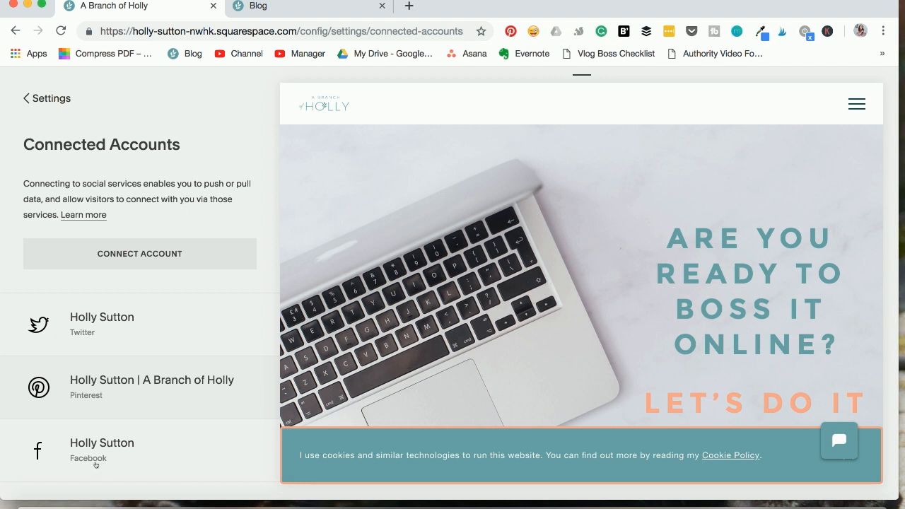
pyautogui.moveTo(74, 465)
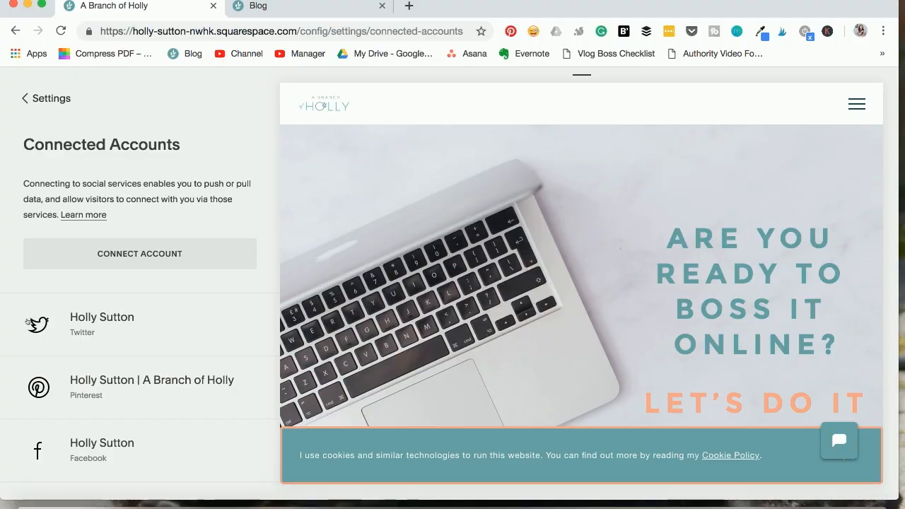
# In Marketing > Pinterest Save Buttons, enable Save buttons for blogs, pages and products.
pyautogui.click(44, 98)
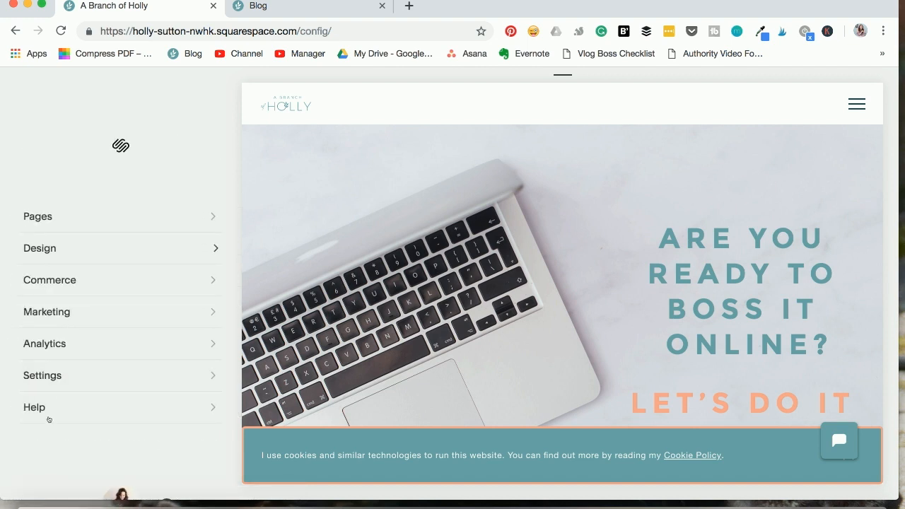
pyautogui.click(46, 312)
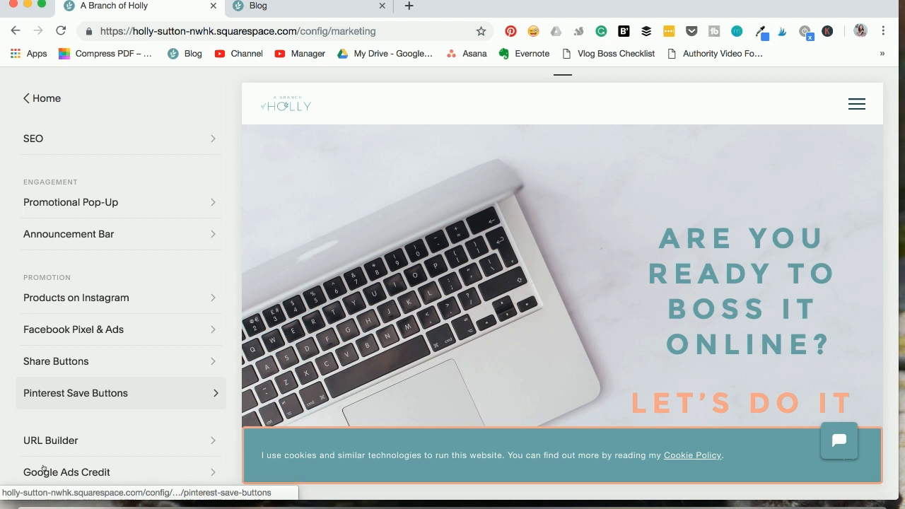
pyautogui.click(75, 393)
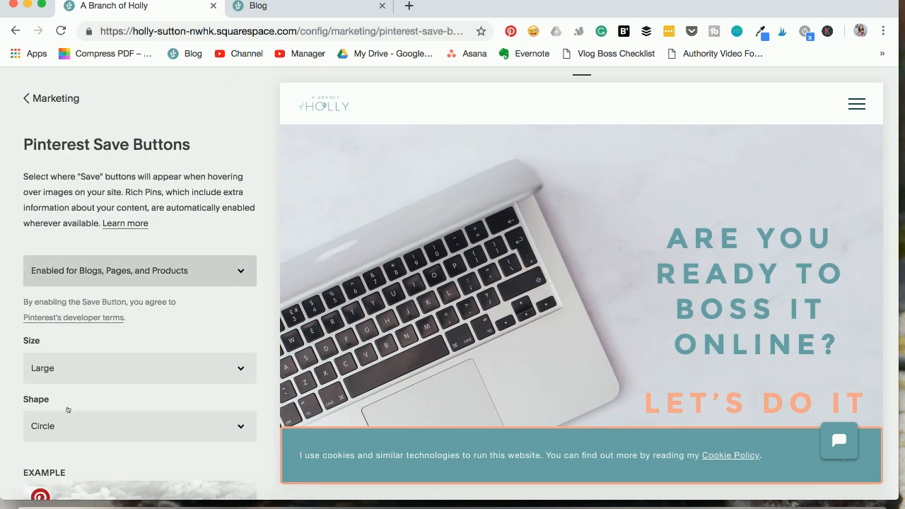
pyautogui.click(139, 270)
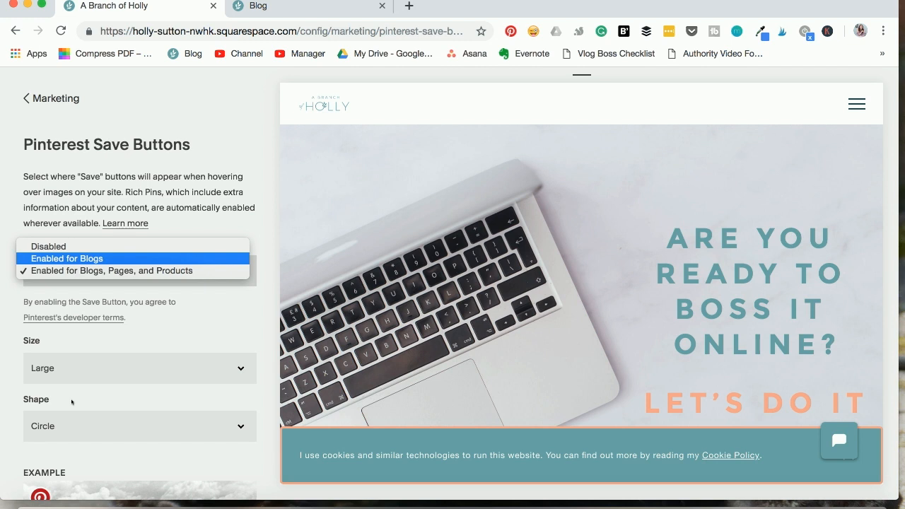
pyautogui.click(112, 271)
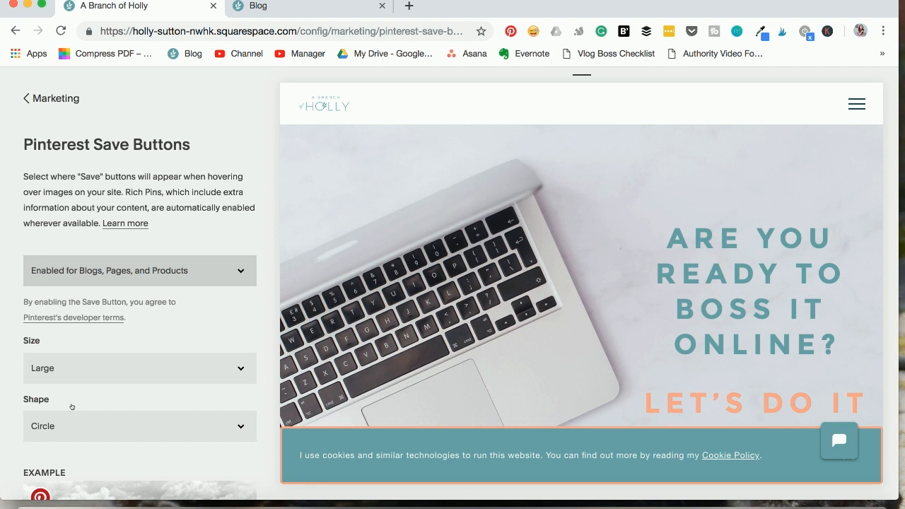
# Set the Pinterest Save buttons to Large size and Circle shape.
pyautogui.click(139, 368)
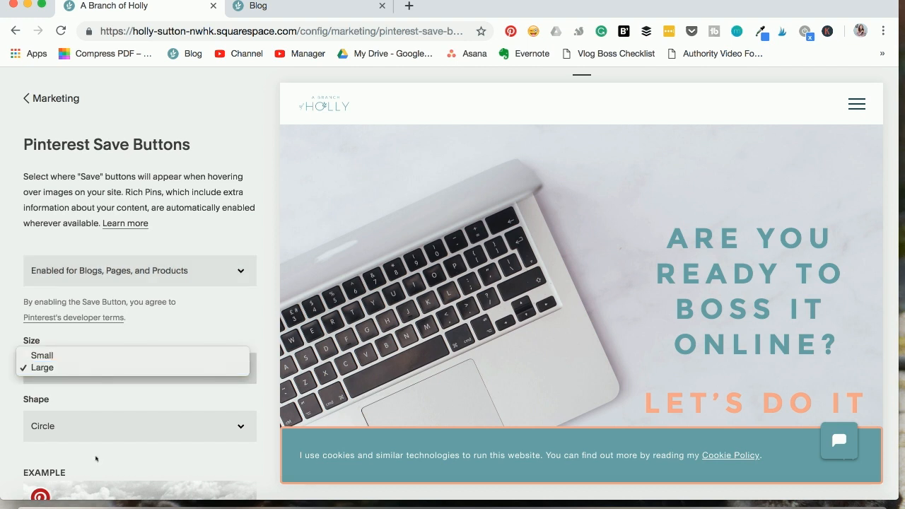
pyautogui.moveTo(42, 368)
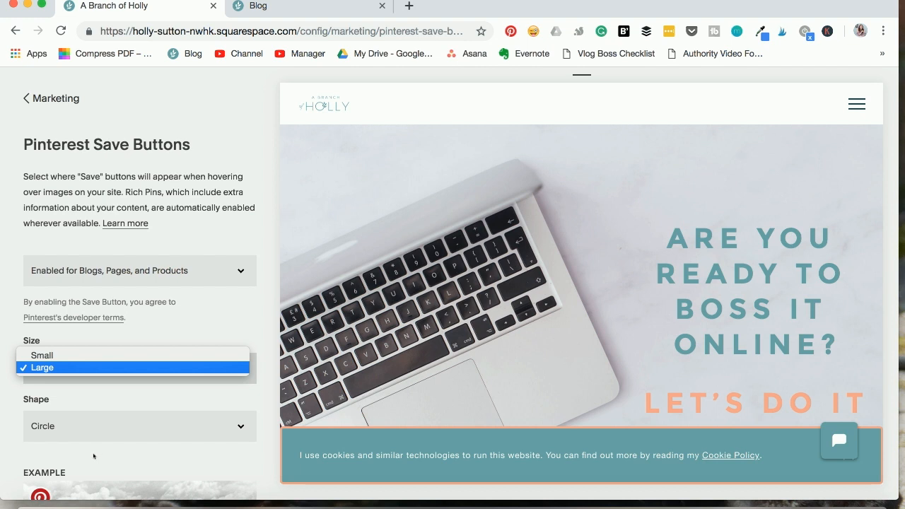
pyautogui.click(41, 368)
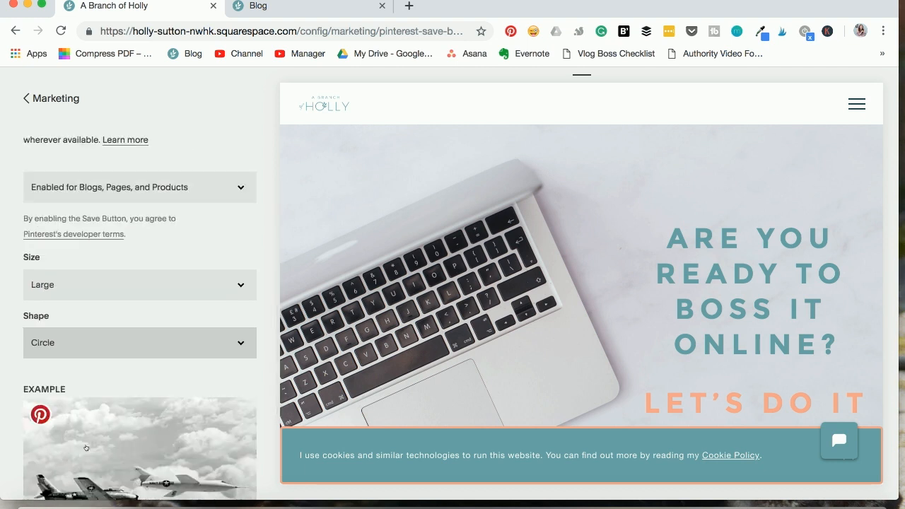
pyautogui.click(140, 343)
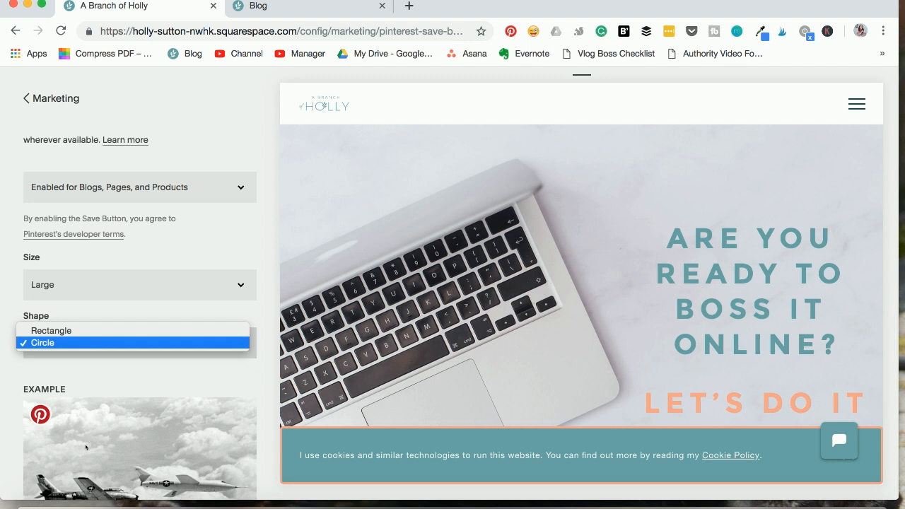
pyautogui.click(42, 342)
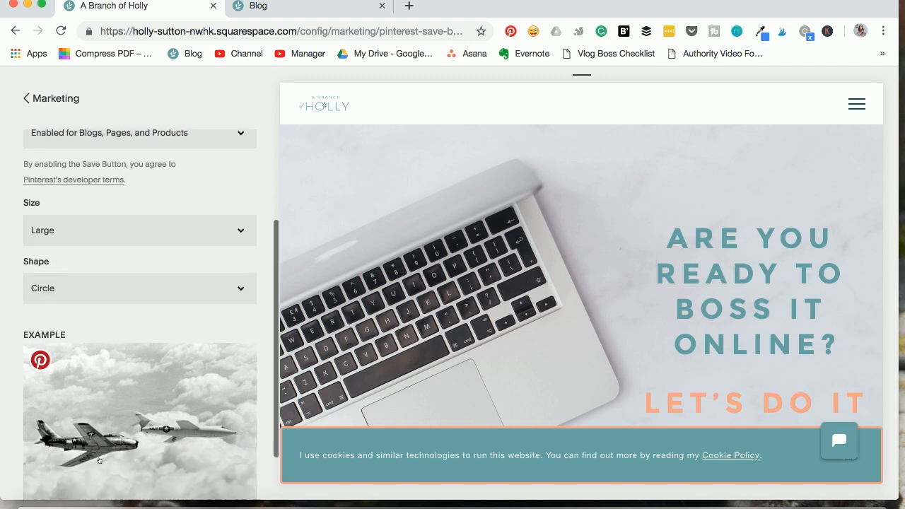
pyautogui.click(139, 287)
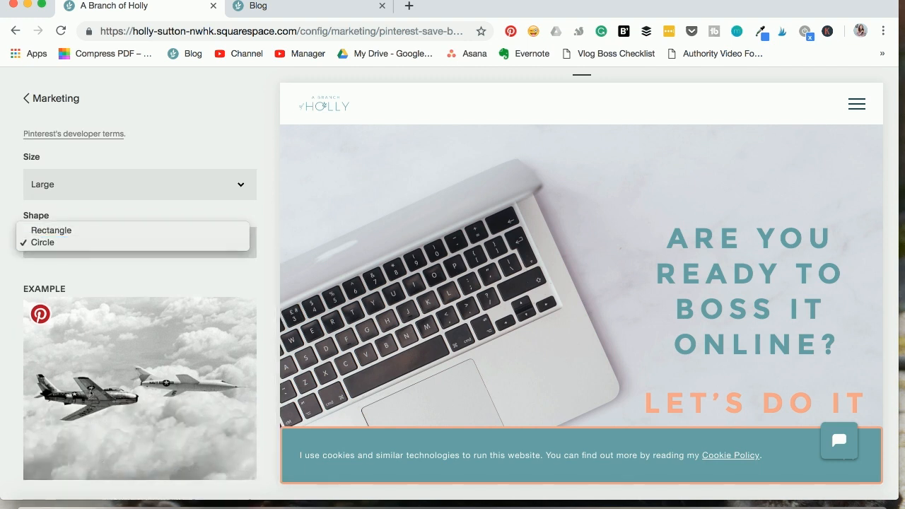
pyautogui.moveTo(42, 242)
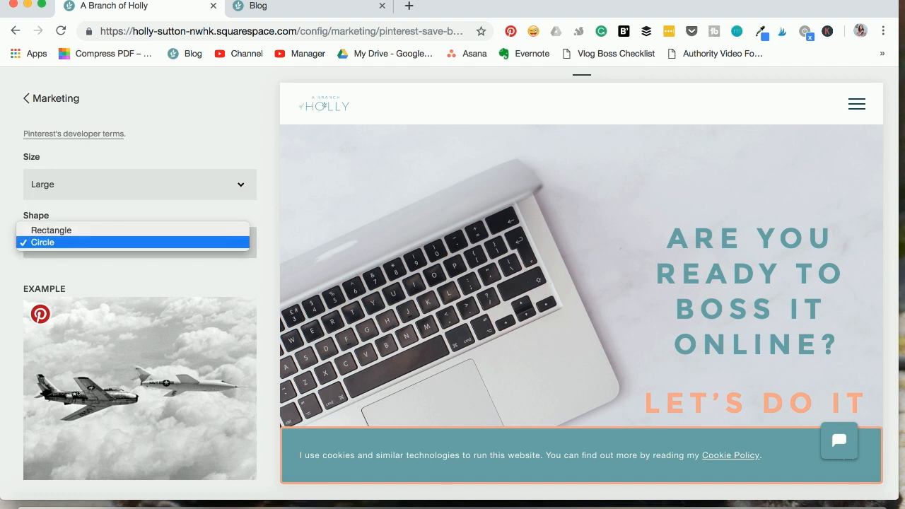
pyautogui.moveTo(51, 230)
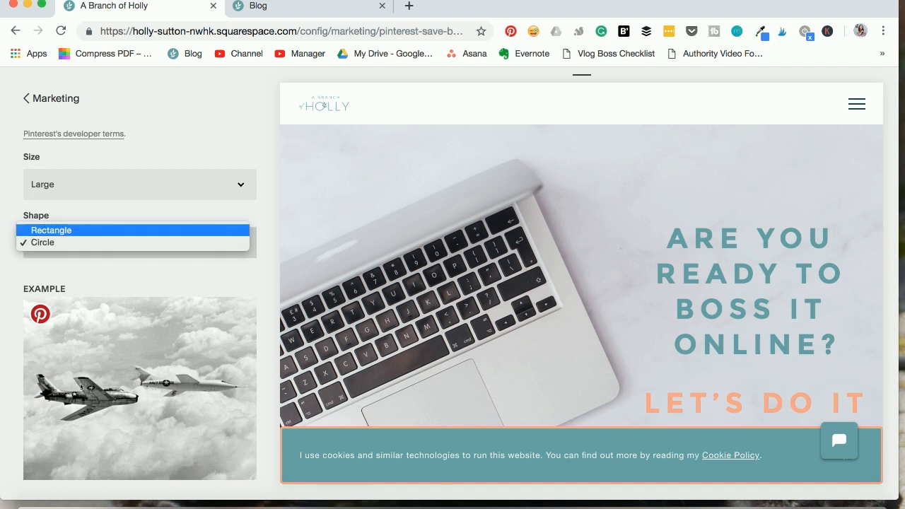
pyautogui.click(43, 254)
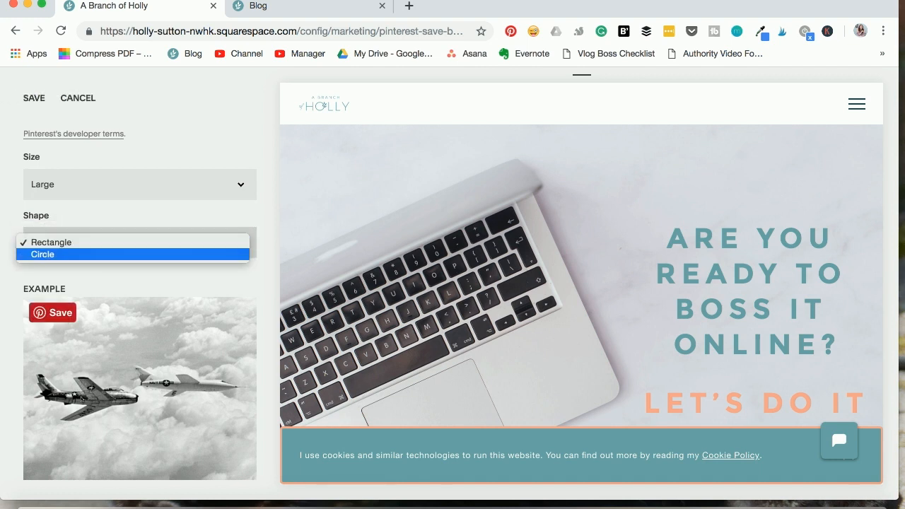
pyautogui.click(49, 242)
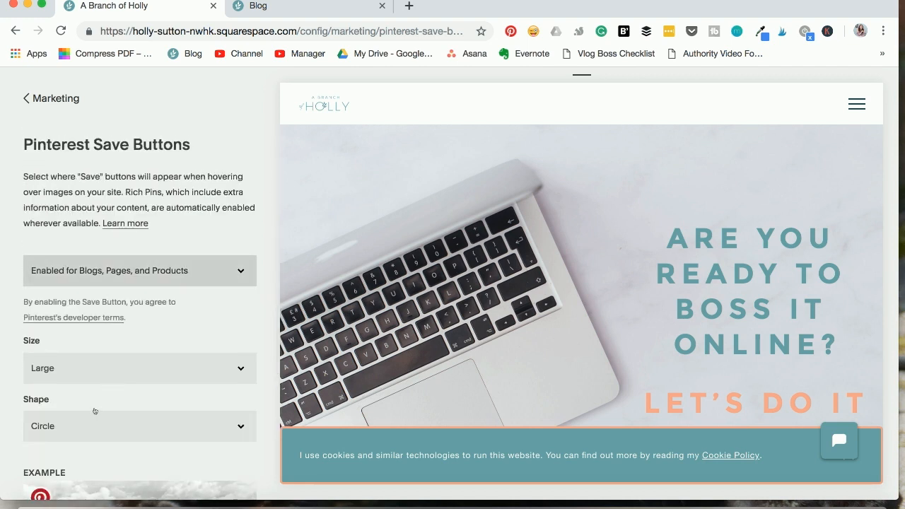
pyautogui.scroll(-3)
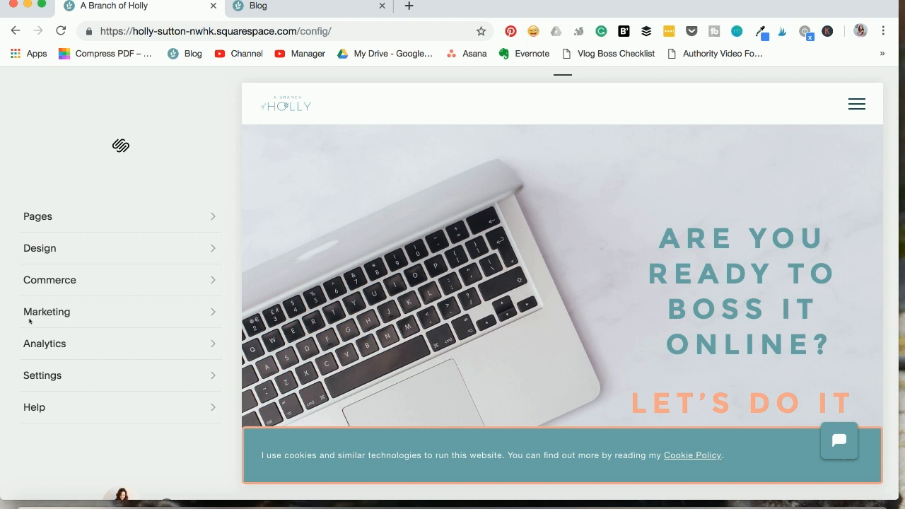
pyautogui.moveTo(134, 271)
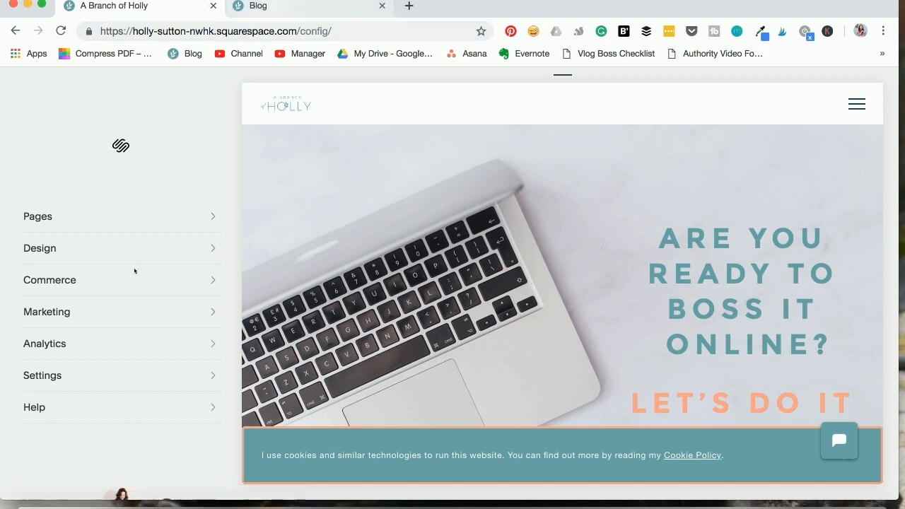
pyautogui.moveTo(131, 276)
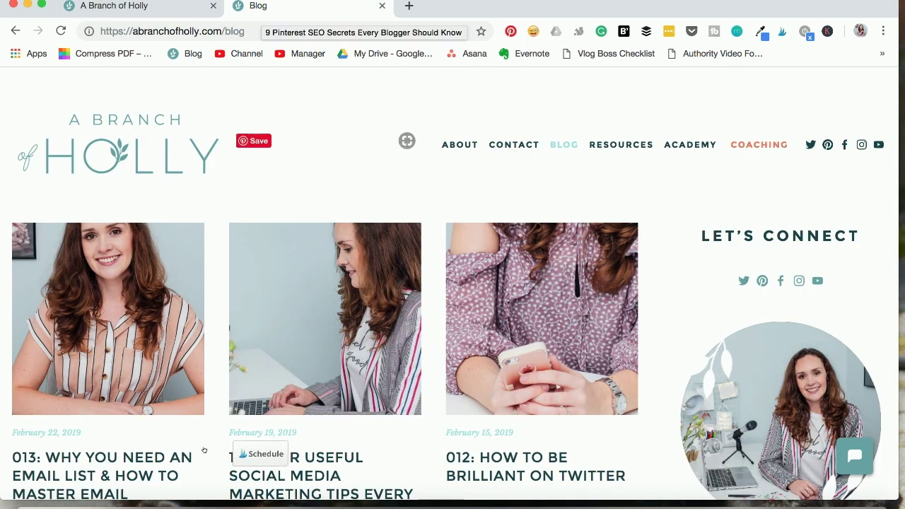
# Go to Pages > Blog to reach the '10 Super Useful Social Media Marketing Tips' post.
pyautogui.scroll(-3)
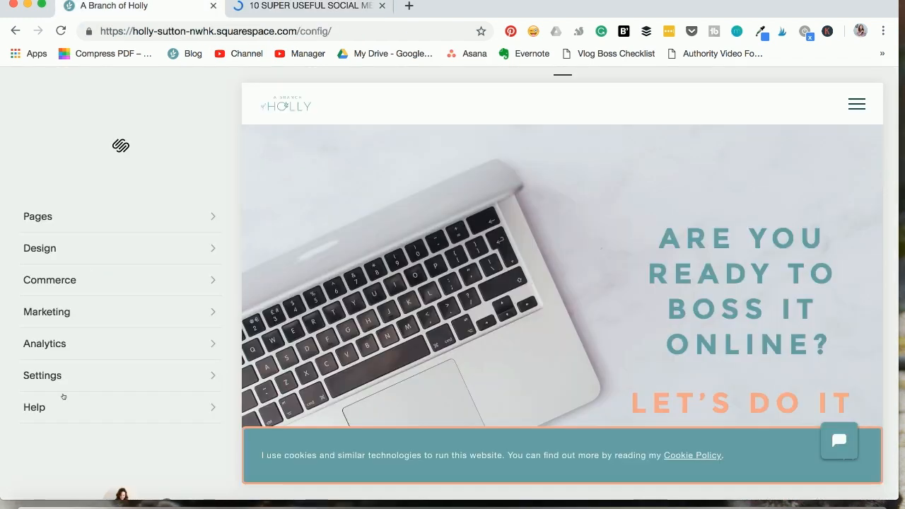
pyautogui.click(38, 216)
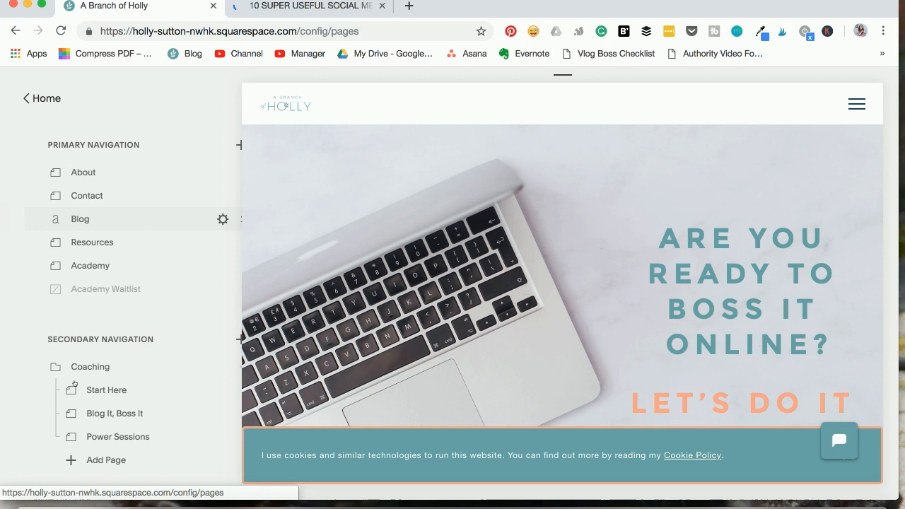
pyautogui.click(80, 219)
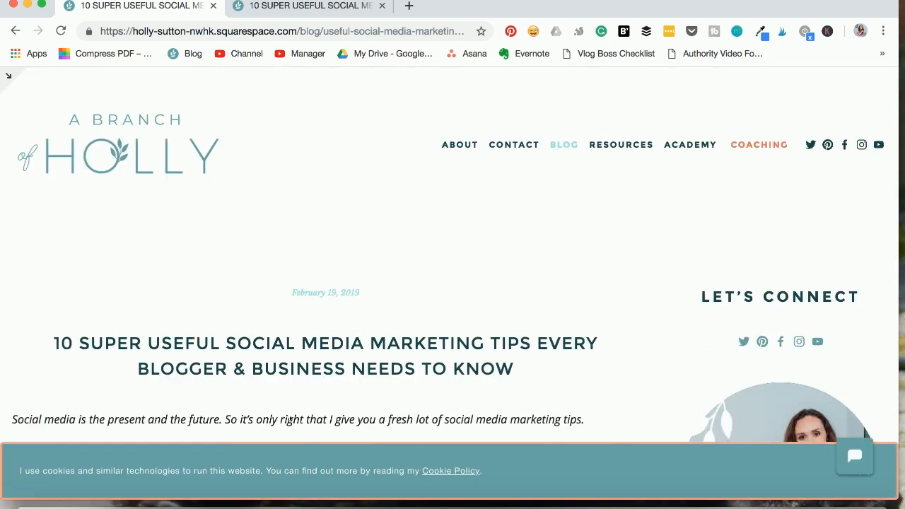
# Scroll the live post to show the round Pinterest Save button on its first image.
pyautogui.scroll(-3)
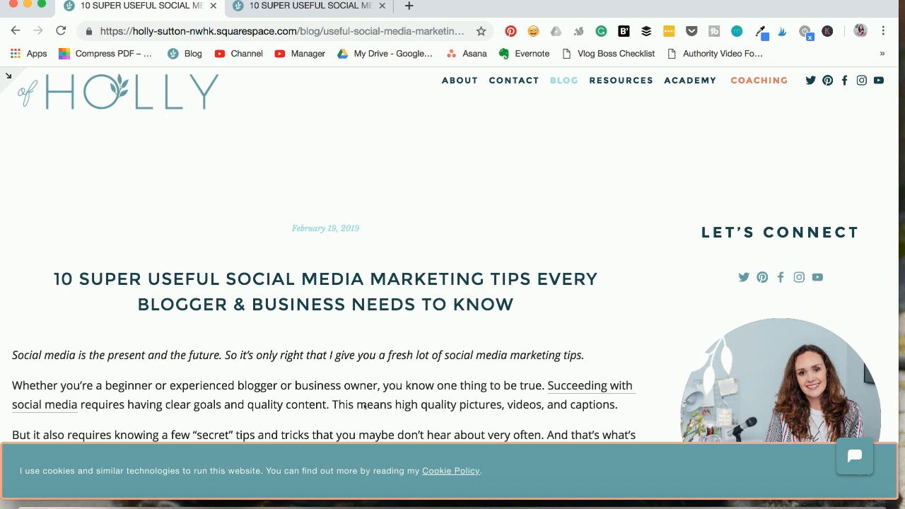
pyautogui.moveTo(762, 277)
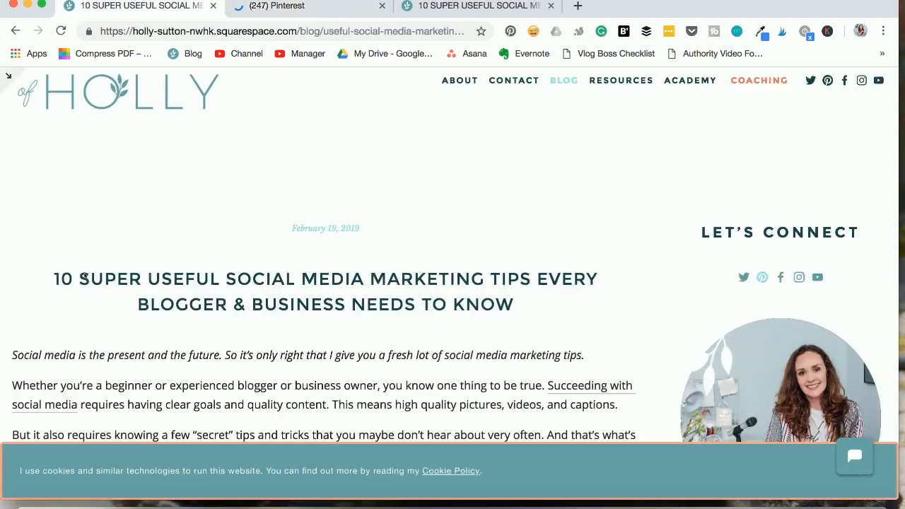
pyautogui.scroll(-3)
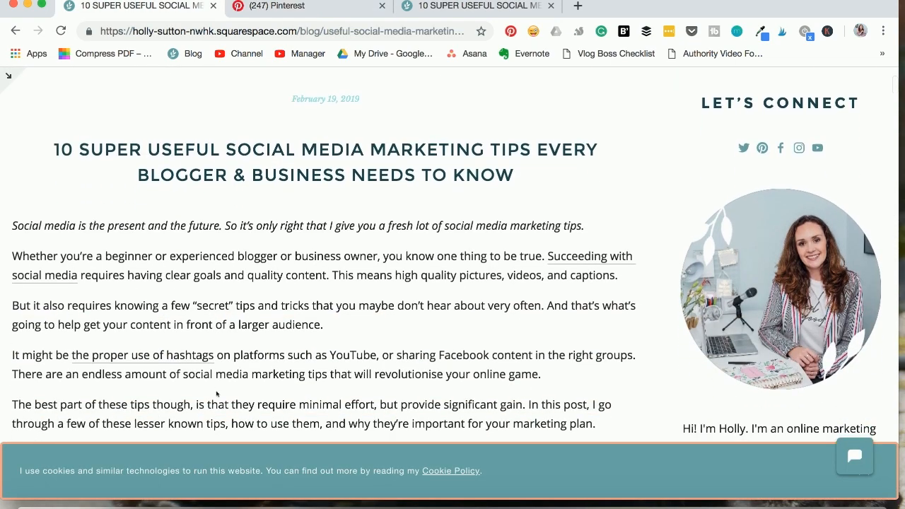
pyautogui.scroll(-3)
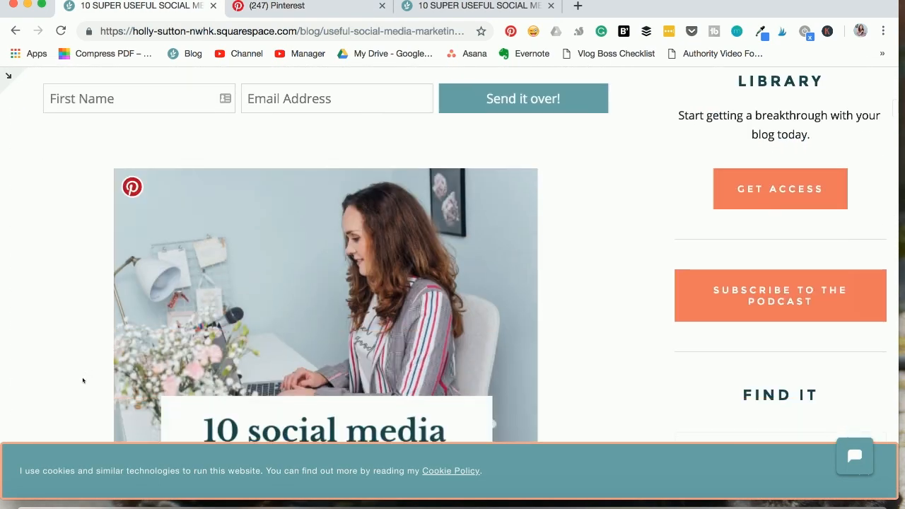
pyautogui.moveTo(76, 385)
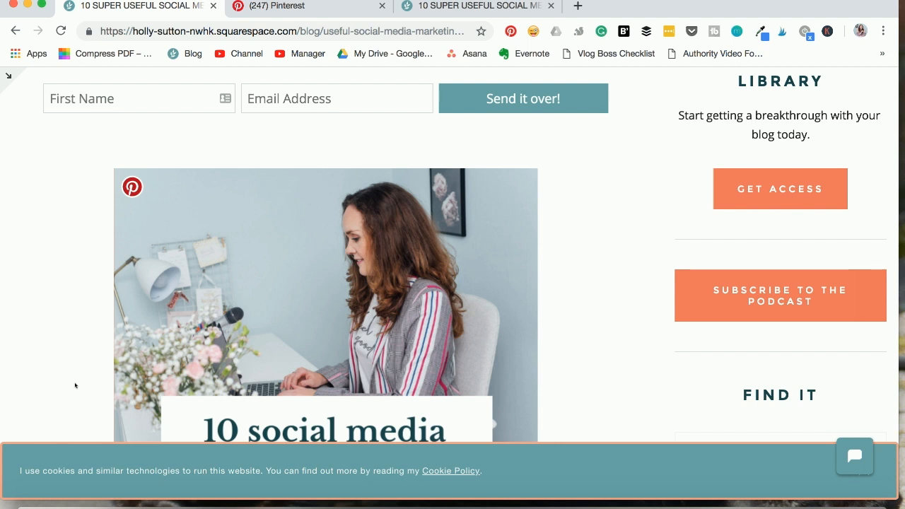
pyautogui.moveTo(68, 364)
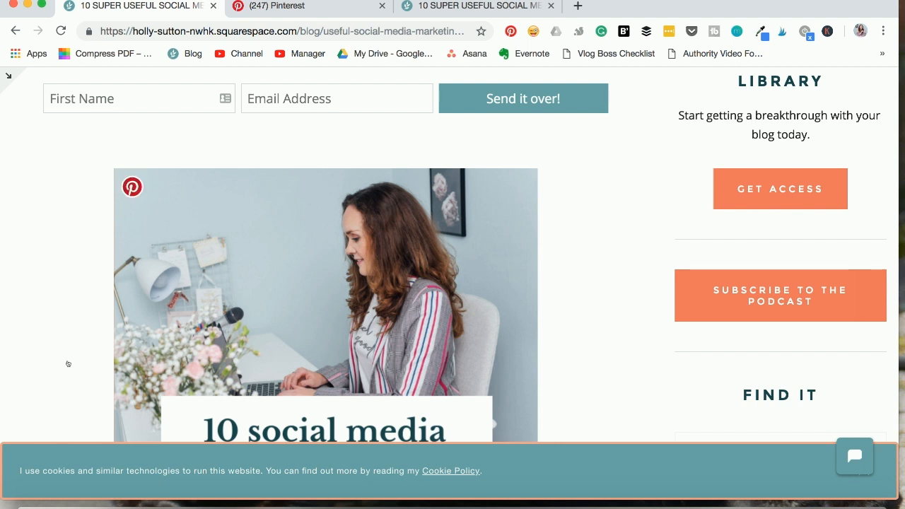
pyautogui.moveTo(132, 186)
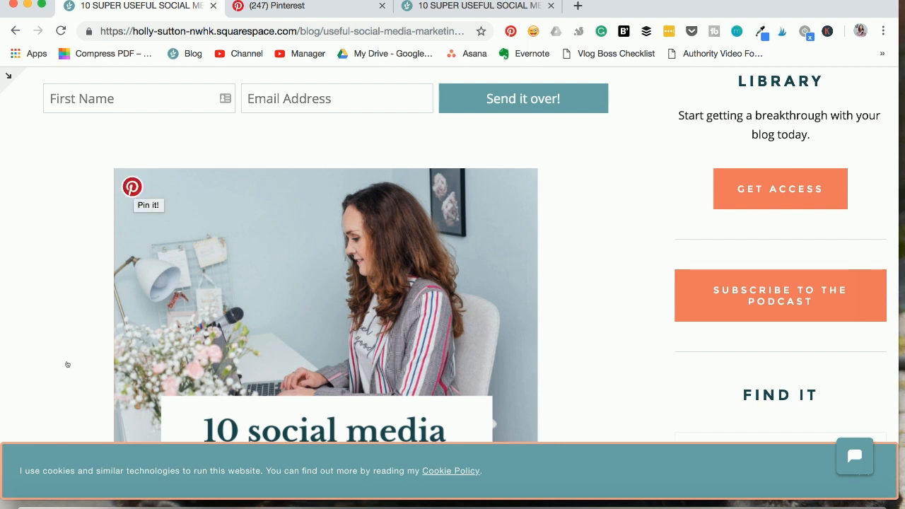
pyautogui.click(133, 187)
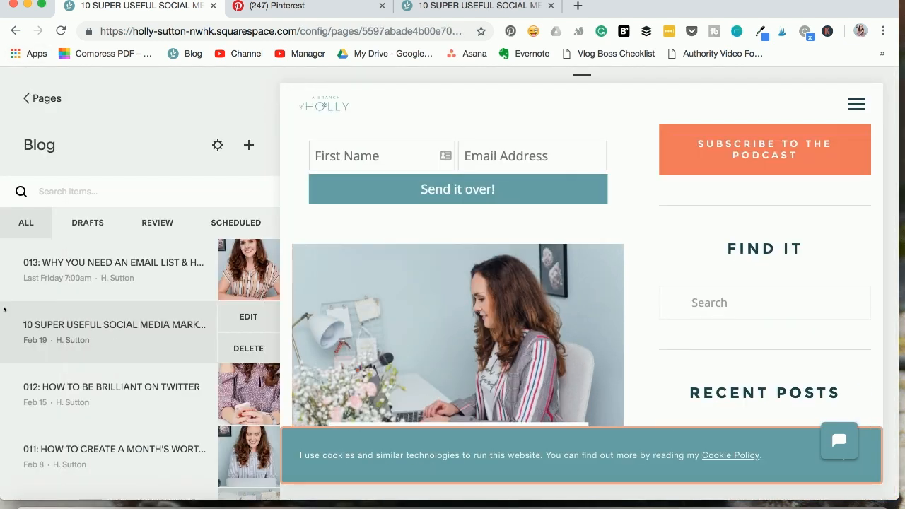
pyautogui.moveTo(100, 420)
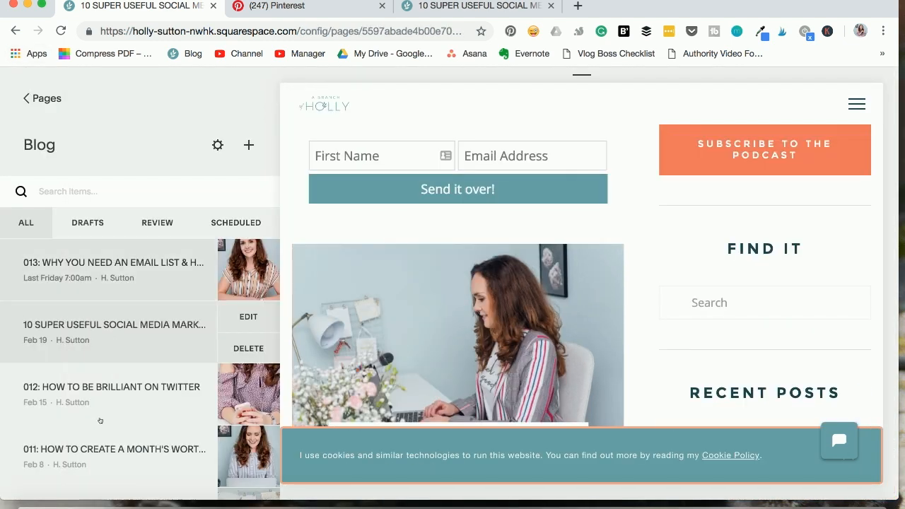